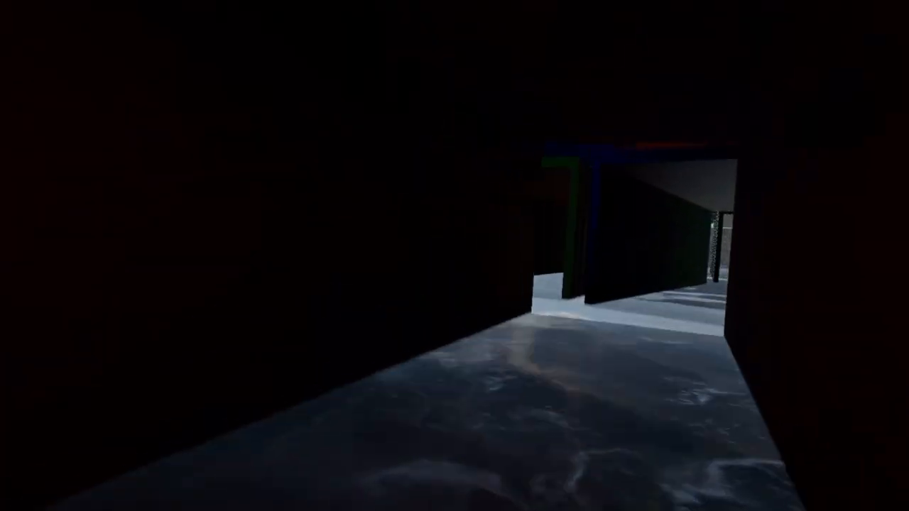
mouse_move(455, 256)
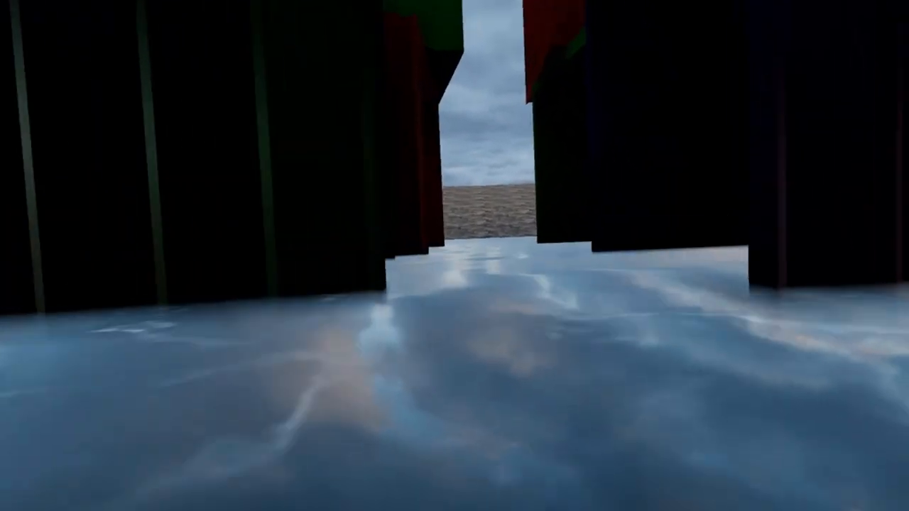